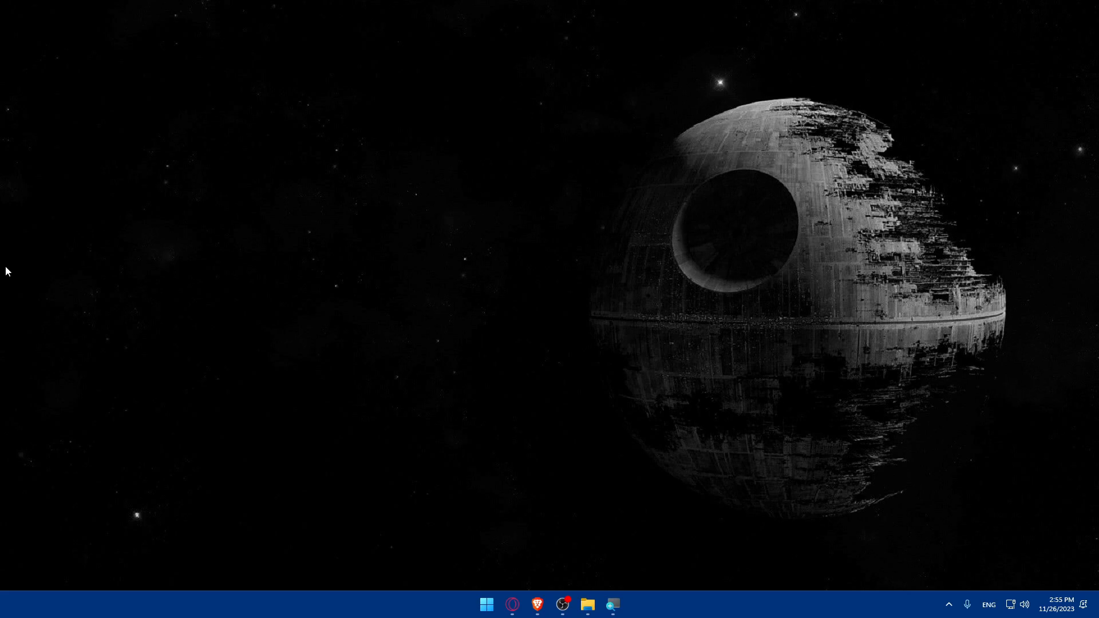
Launch Brave from the taskbar to reach the Coinbase Netherlands homepage
click(536, 605)
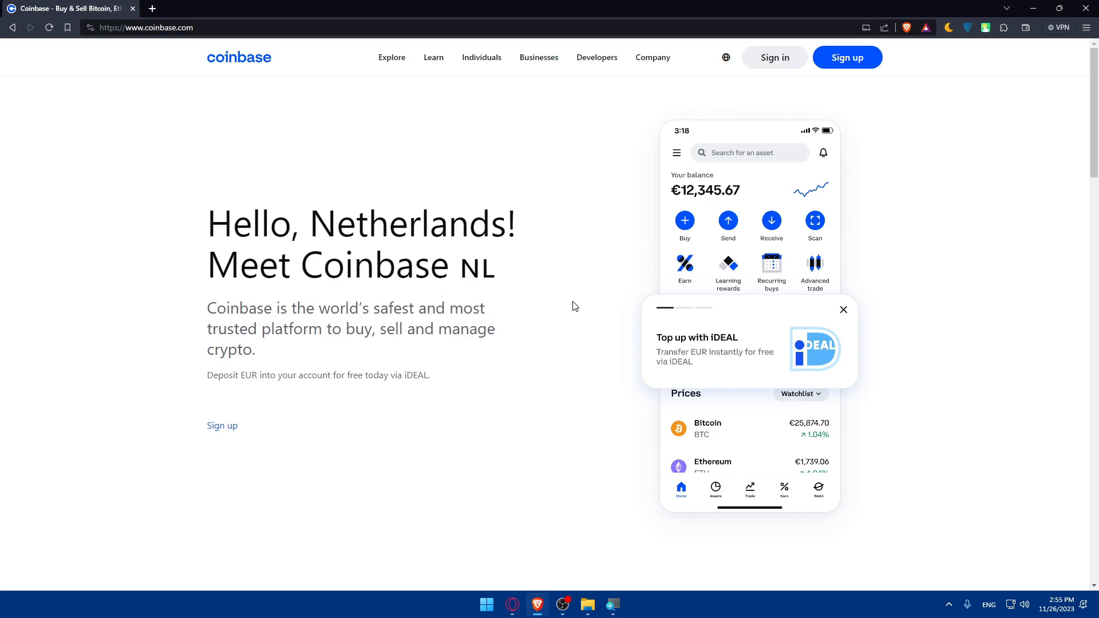
mouse_move(828, 119)
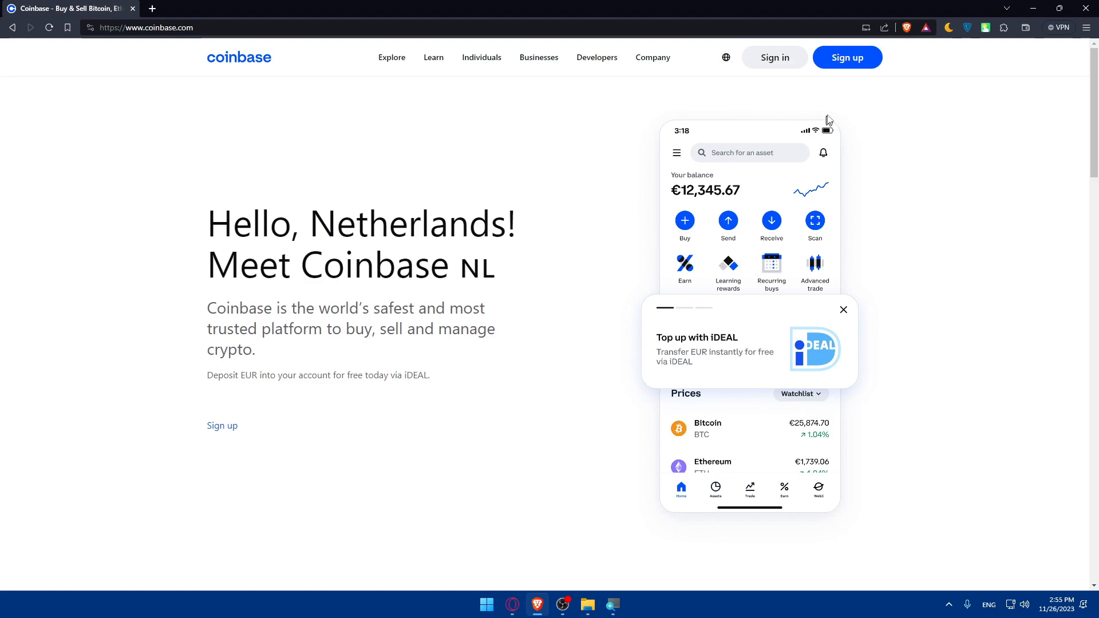
mouse_move(573, 228)
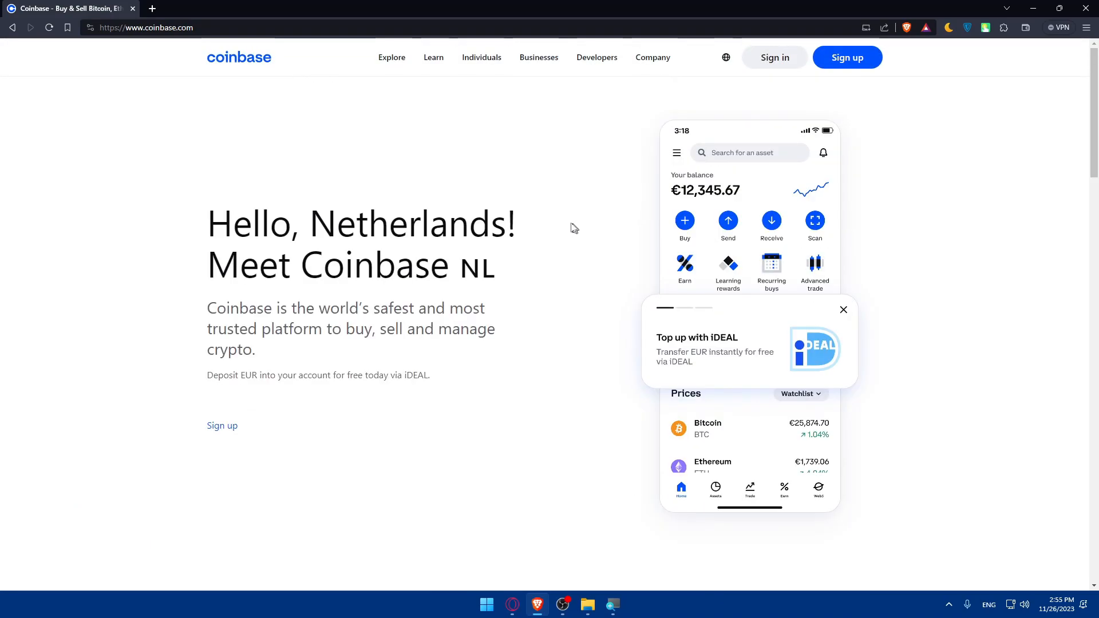
mouse_move(391, 295)
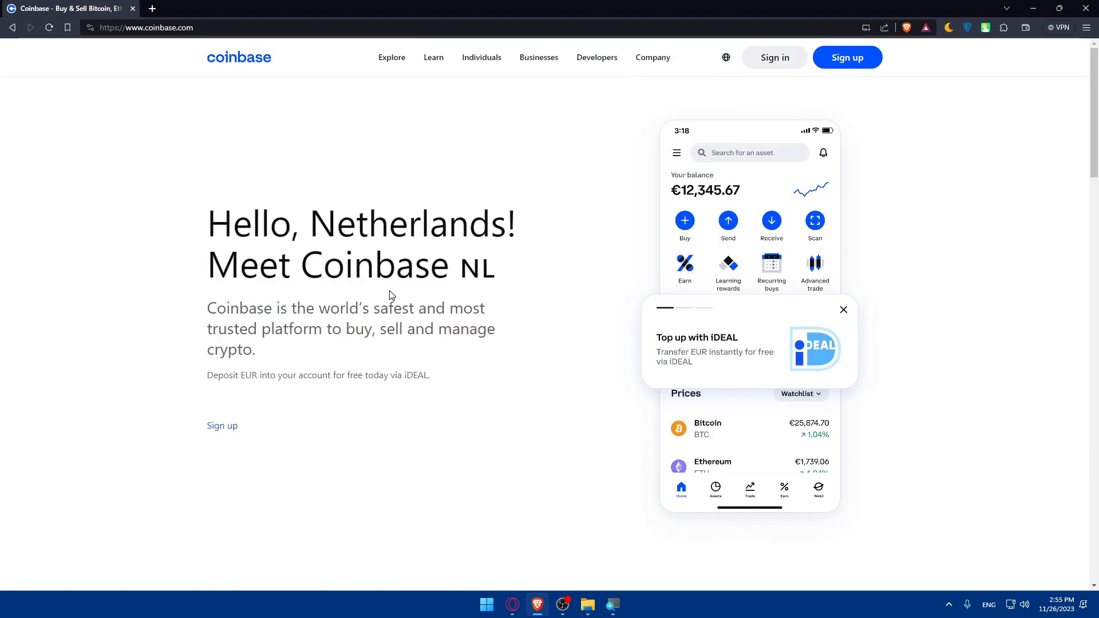
click(774, 57)
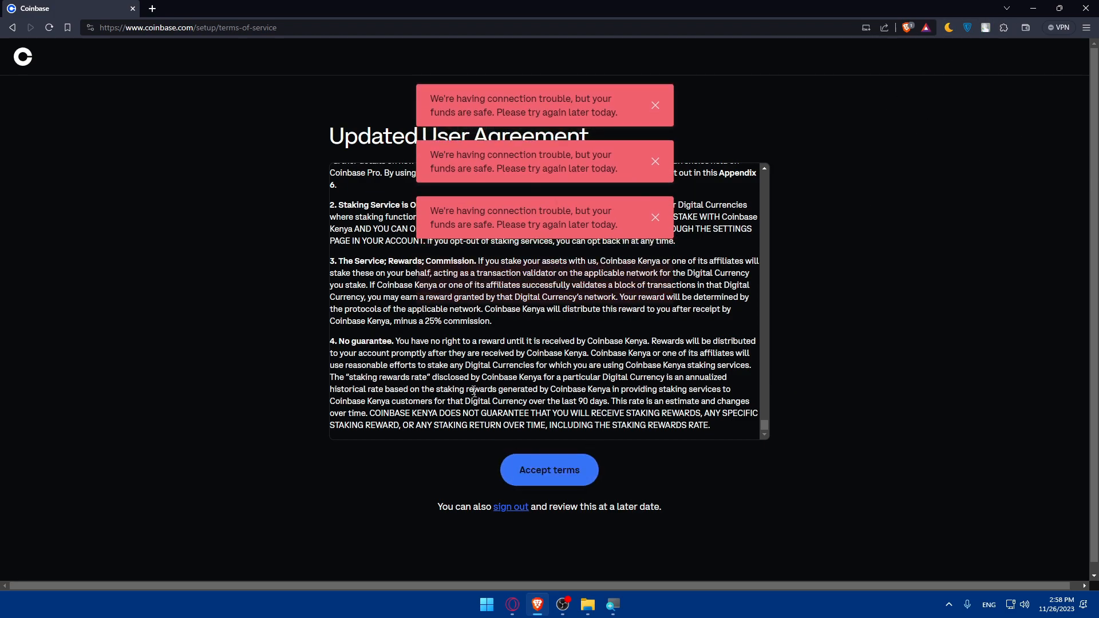
Search 'buy crypto with you' after the terms page stays blocked by connection errors
text(buy crypto with you)
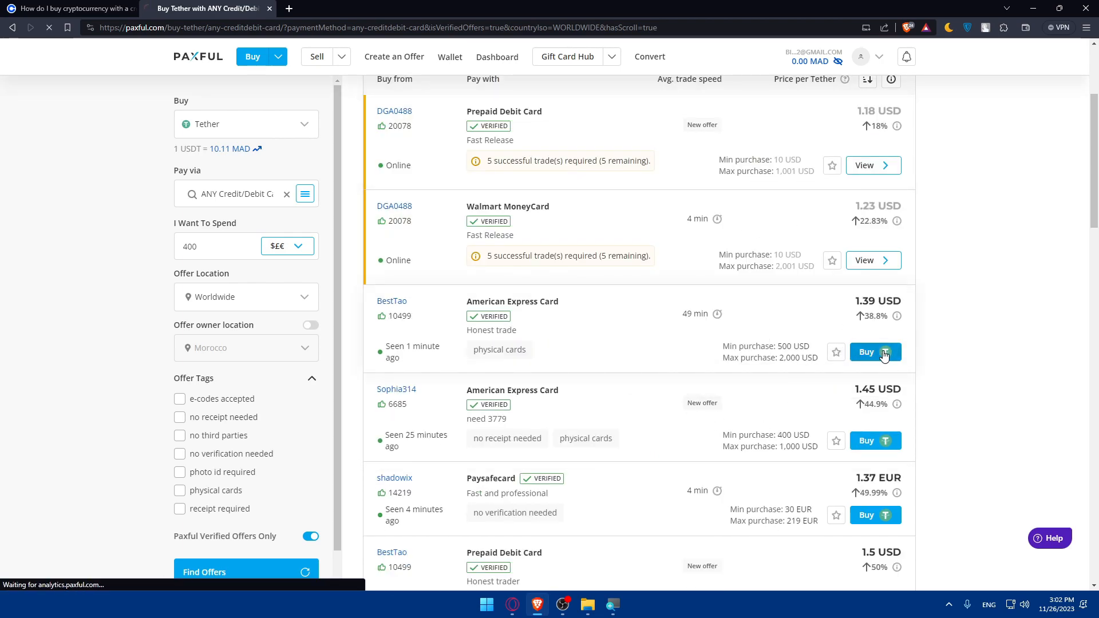
Open BestTao's American Express Tether offer and scroll to its 500–2,000 USD limits and terms
click(875, 352)
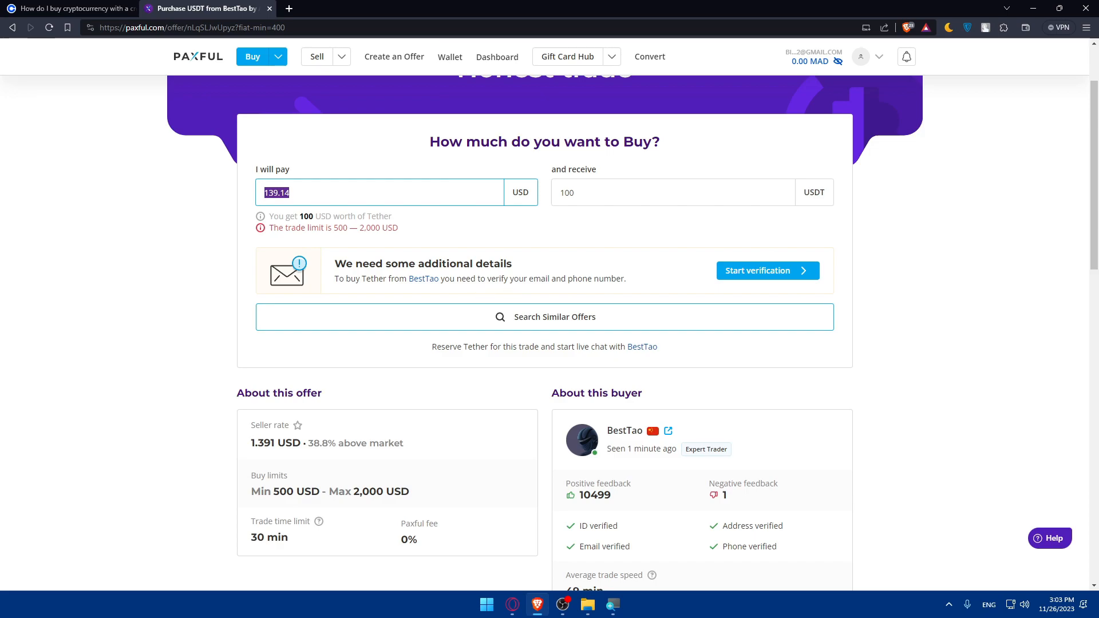
scroll(down, 3)
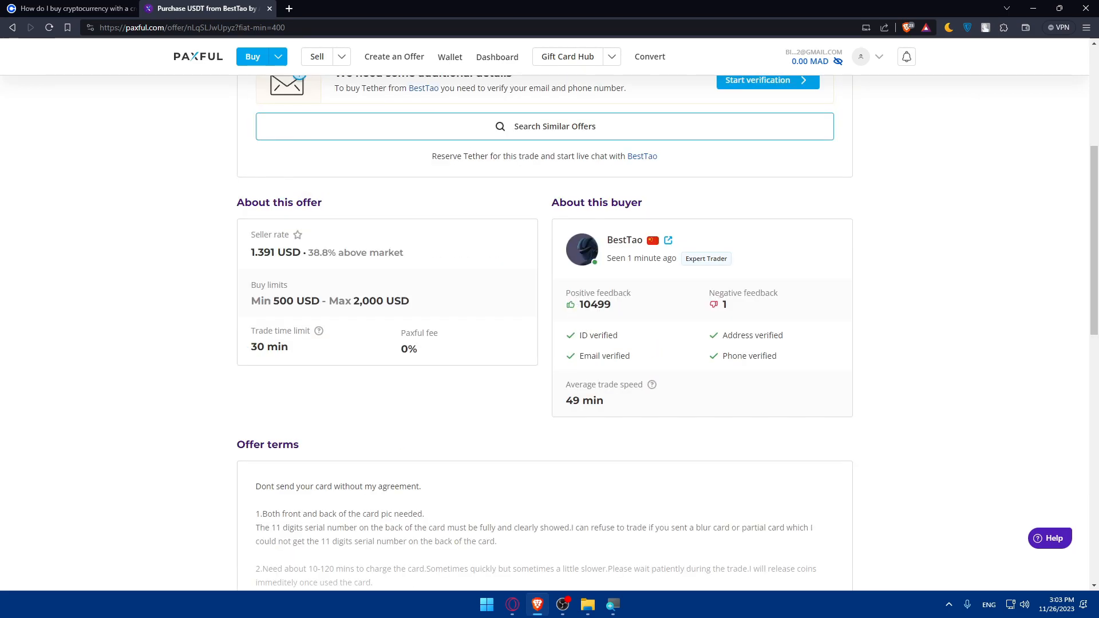